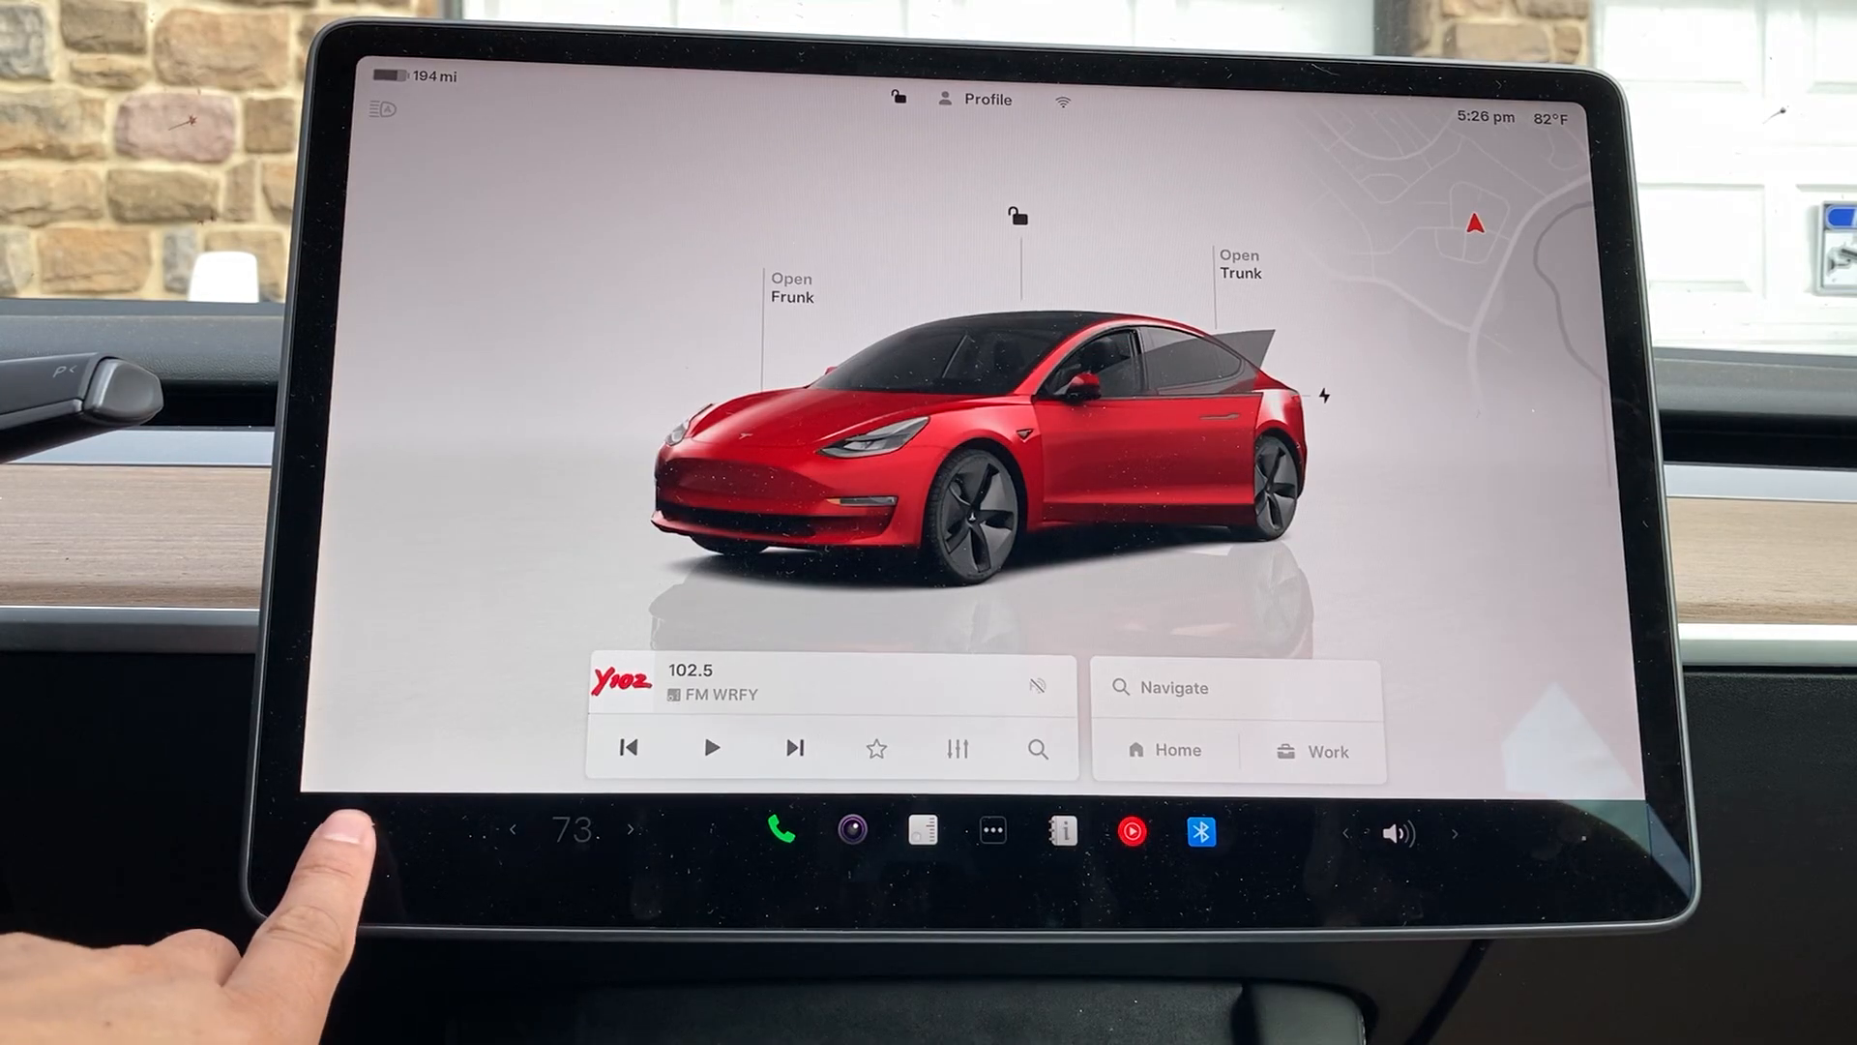
Bring up the Controls page and scroll the category list down past Service and Software
left_click(358, 830)
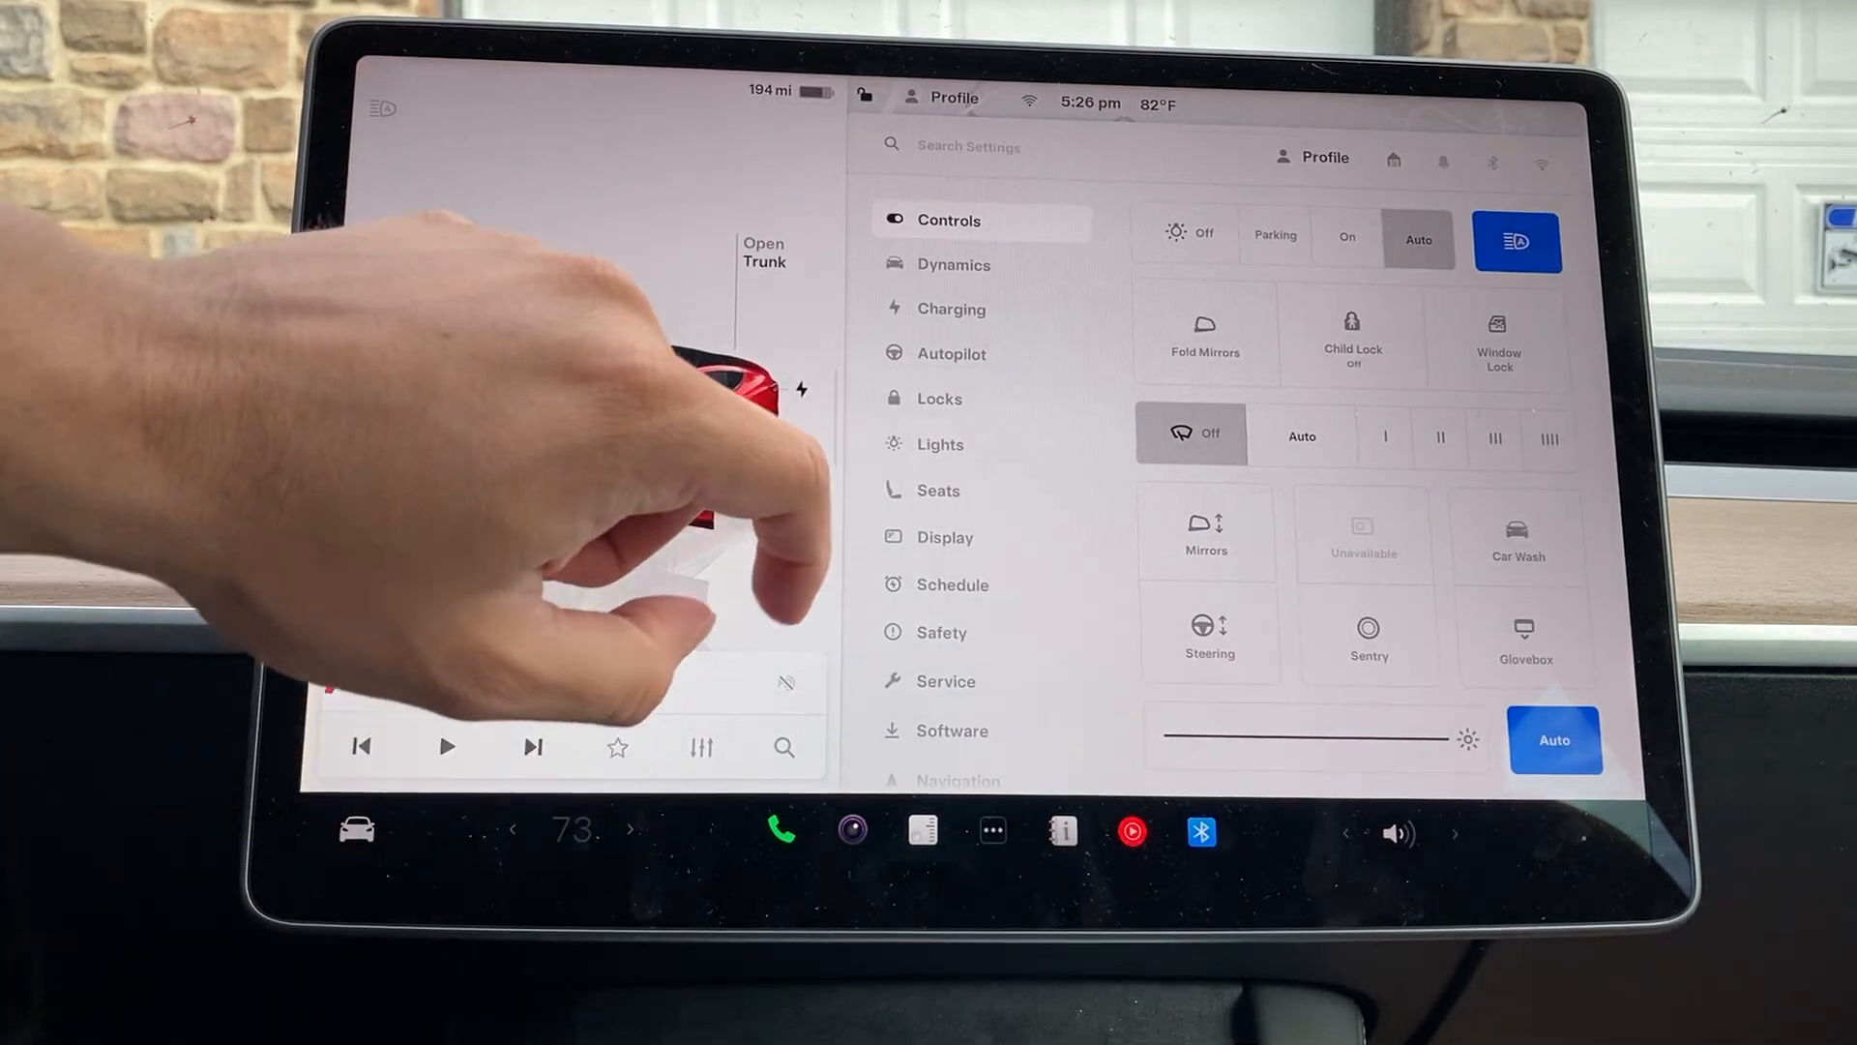
scroll("down", 3)
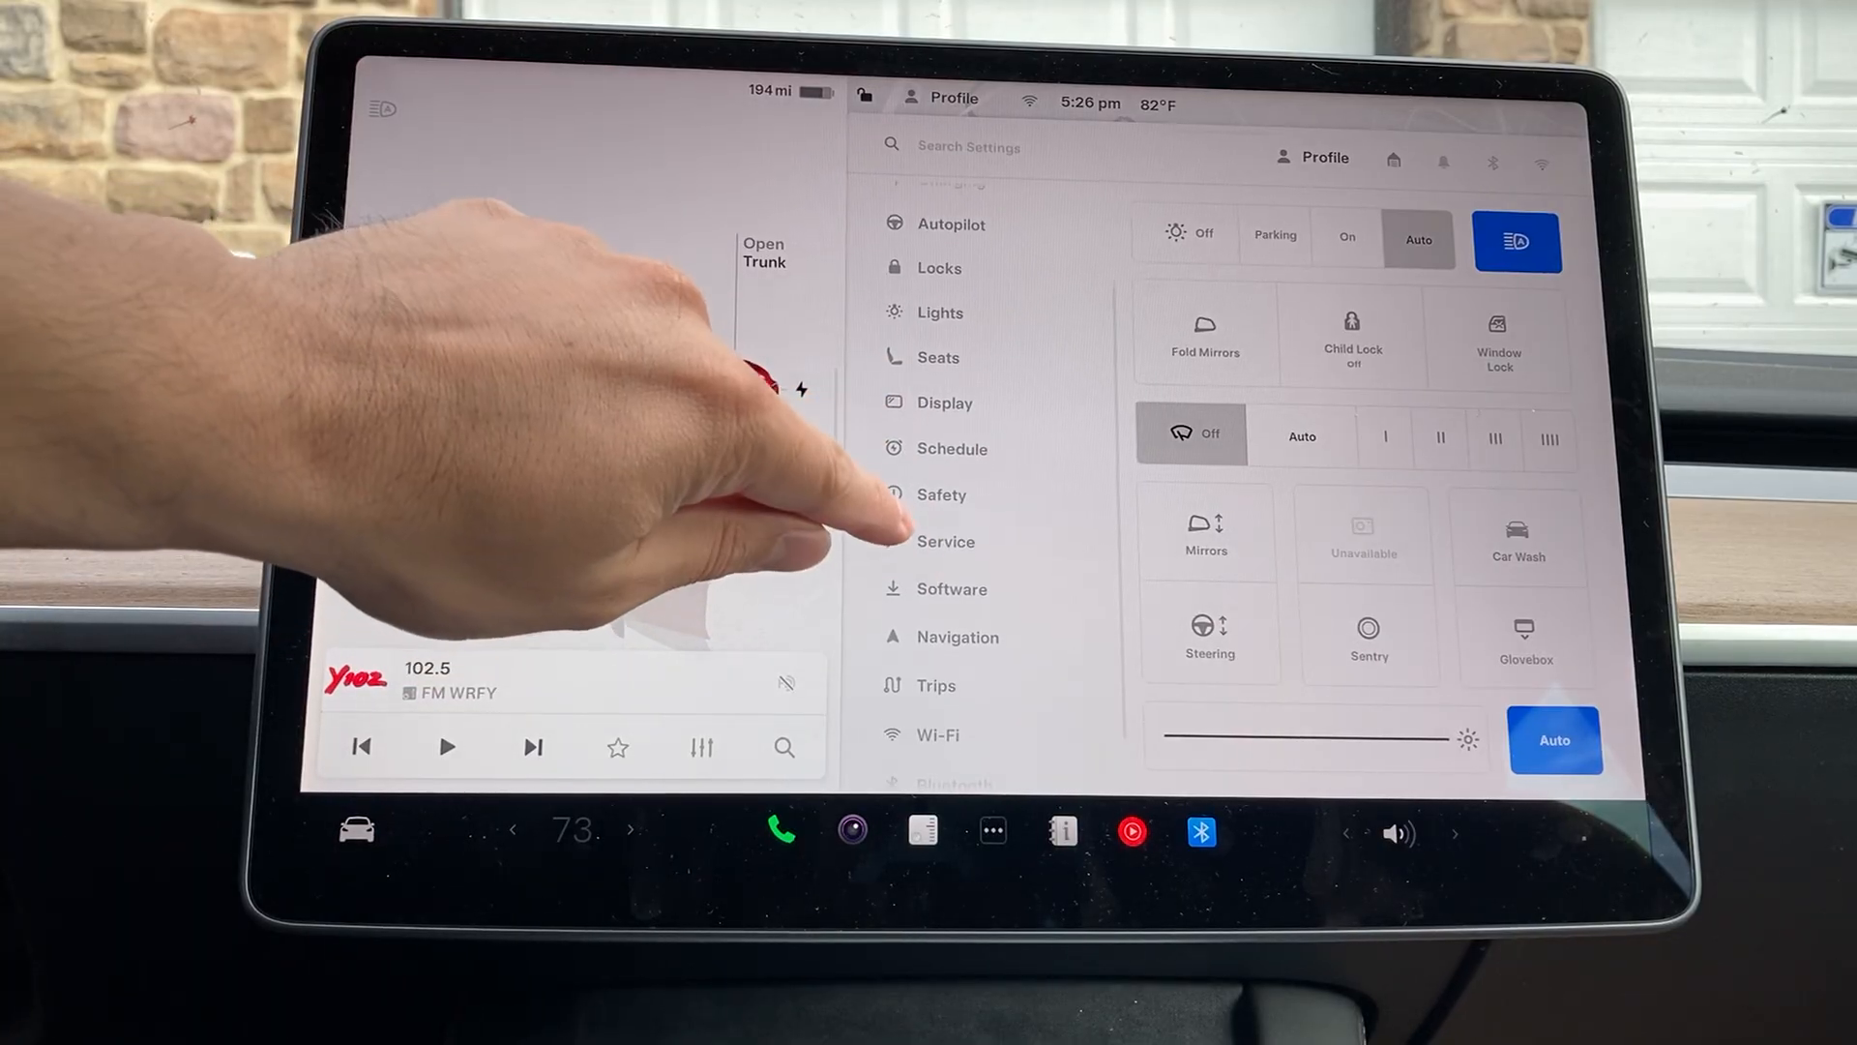
Go into Service settings and scroll to the Battery Health option at the bottom
left_click(946, 539)
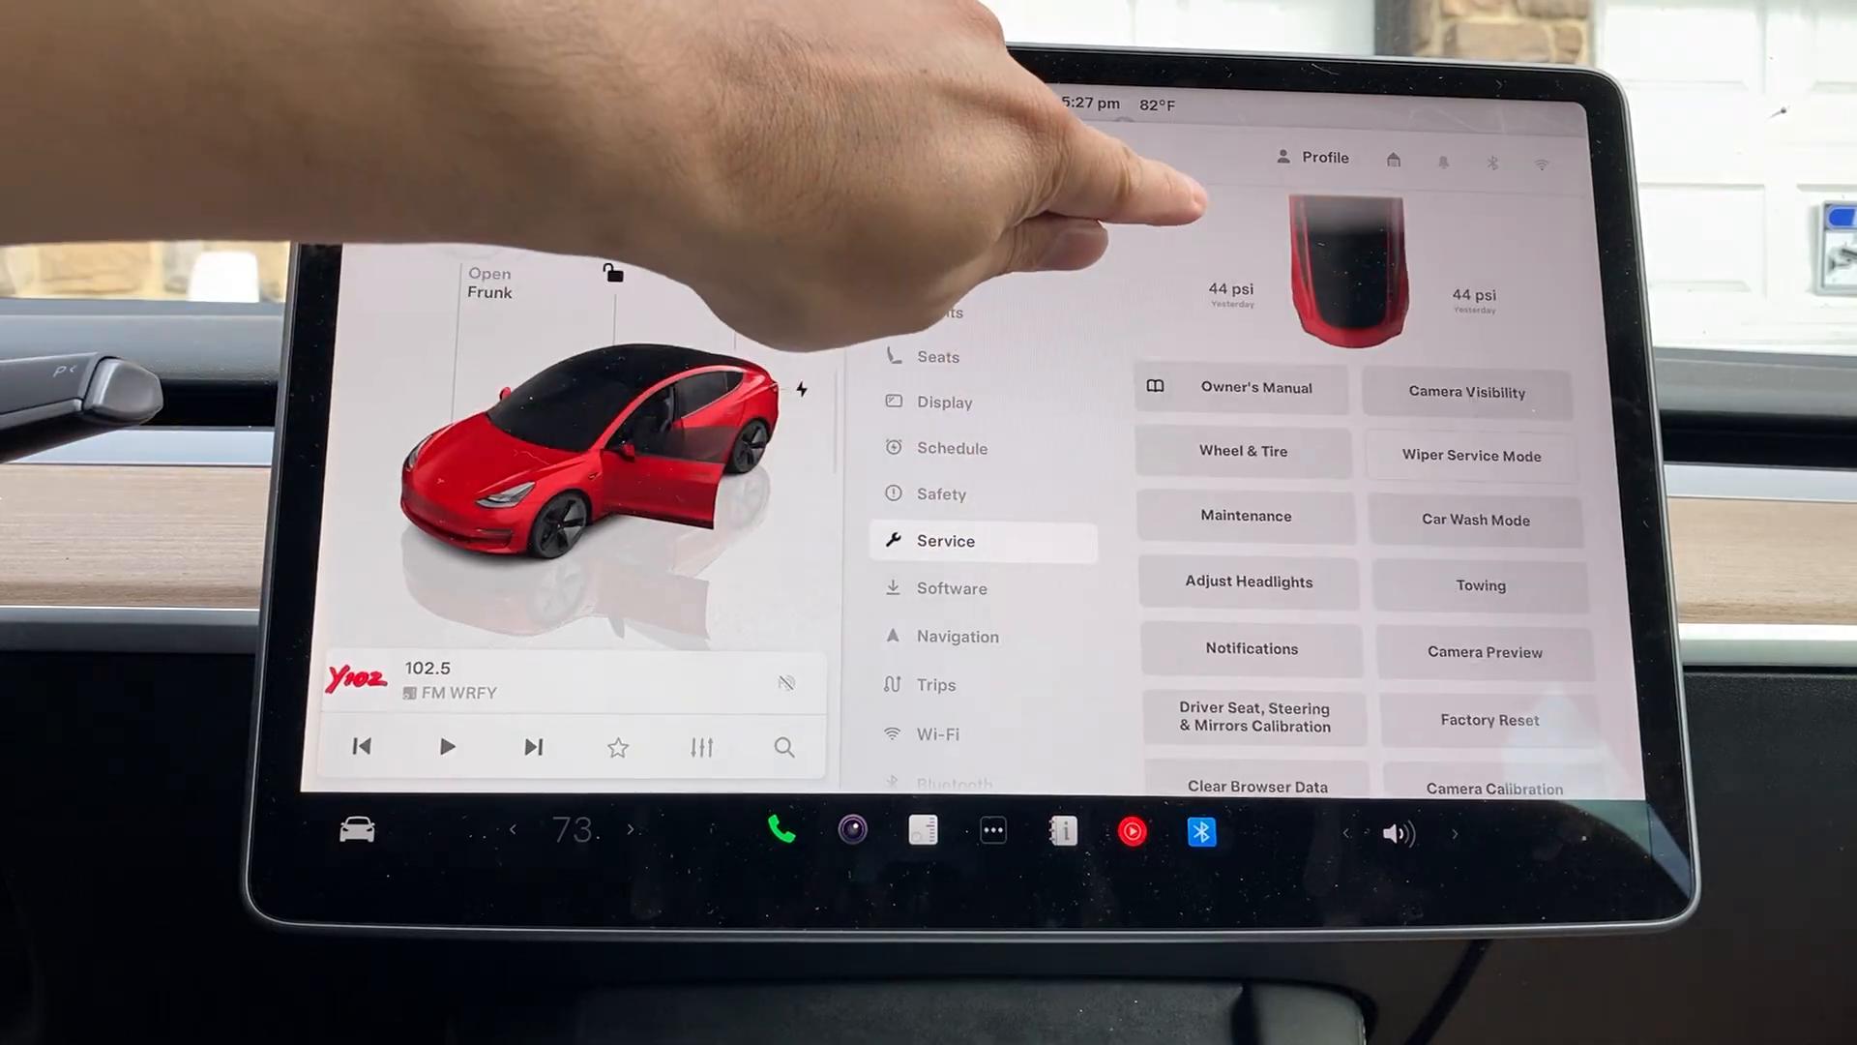
scroll("down", 3)
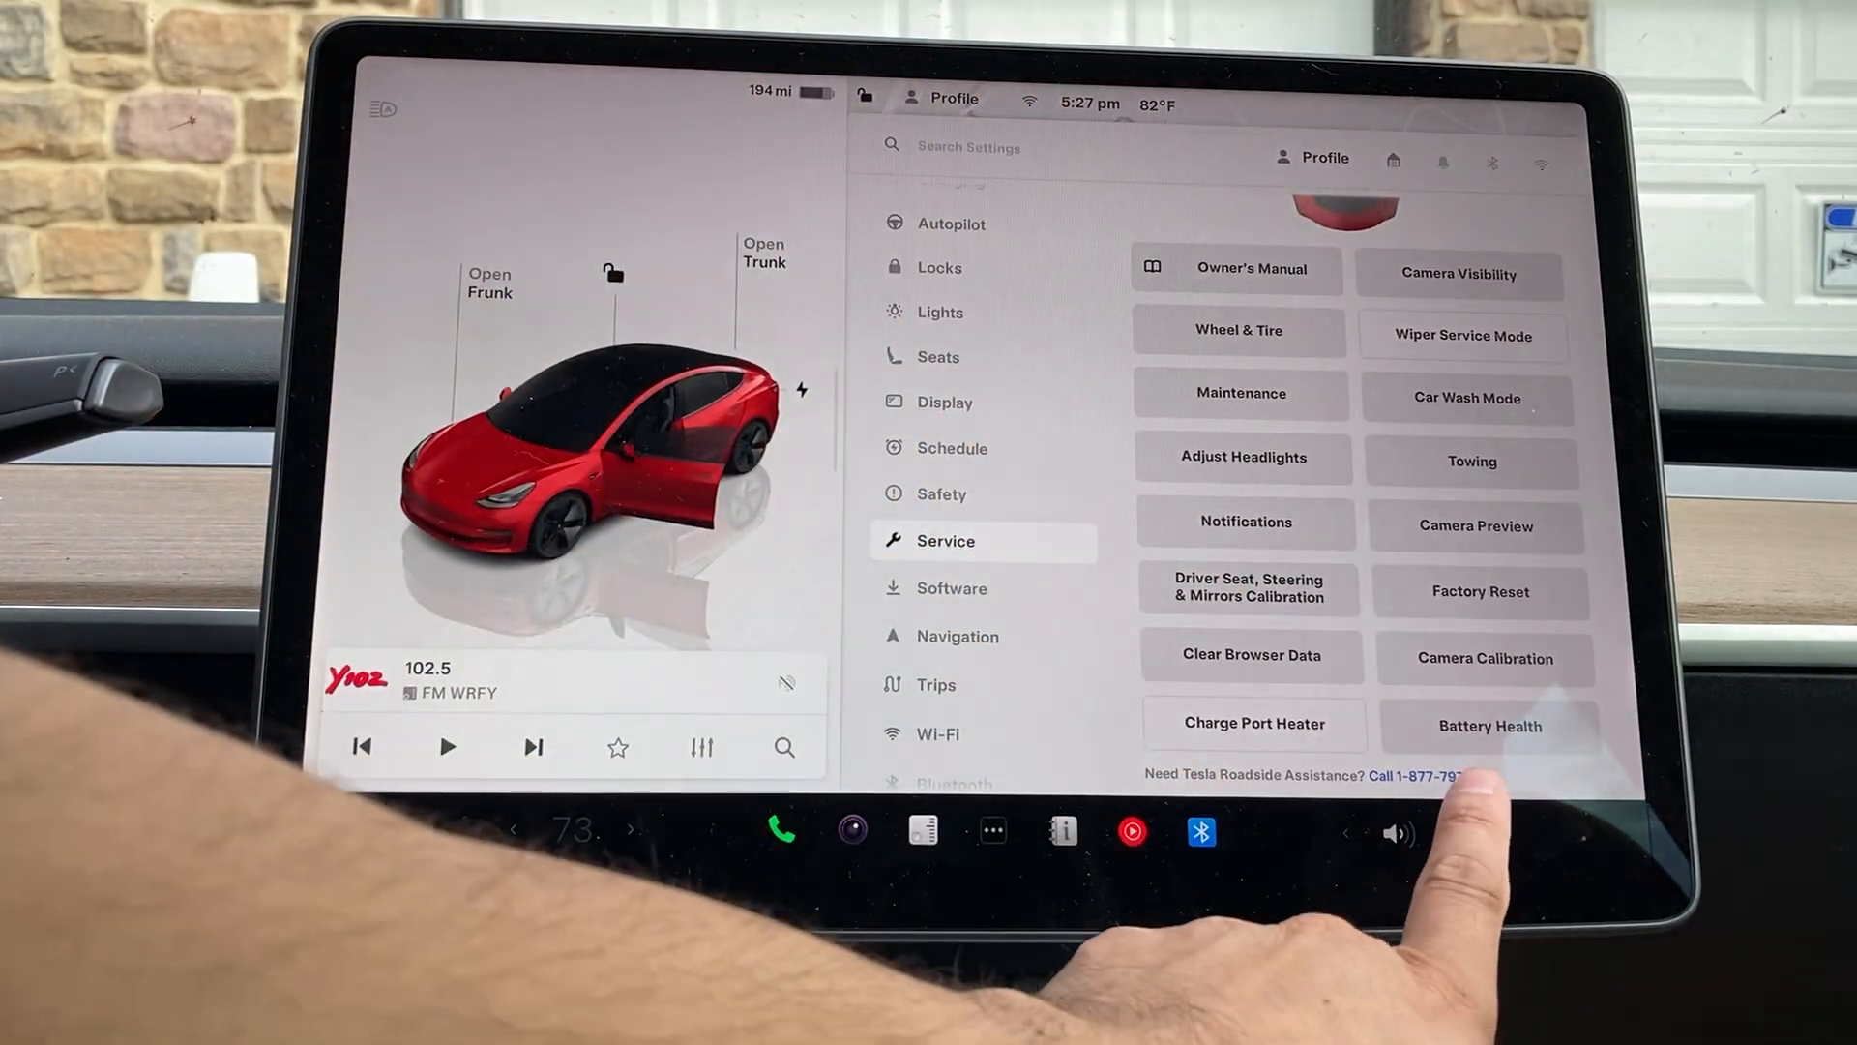
left_click(1490, 725)
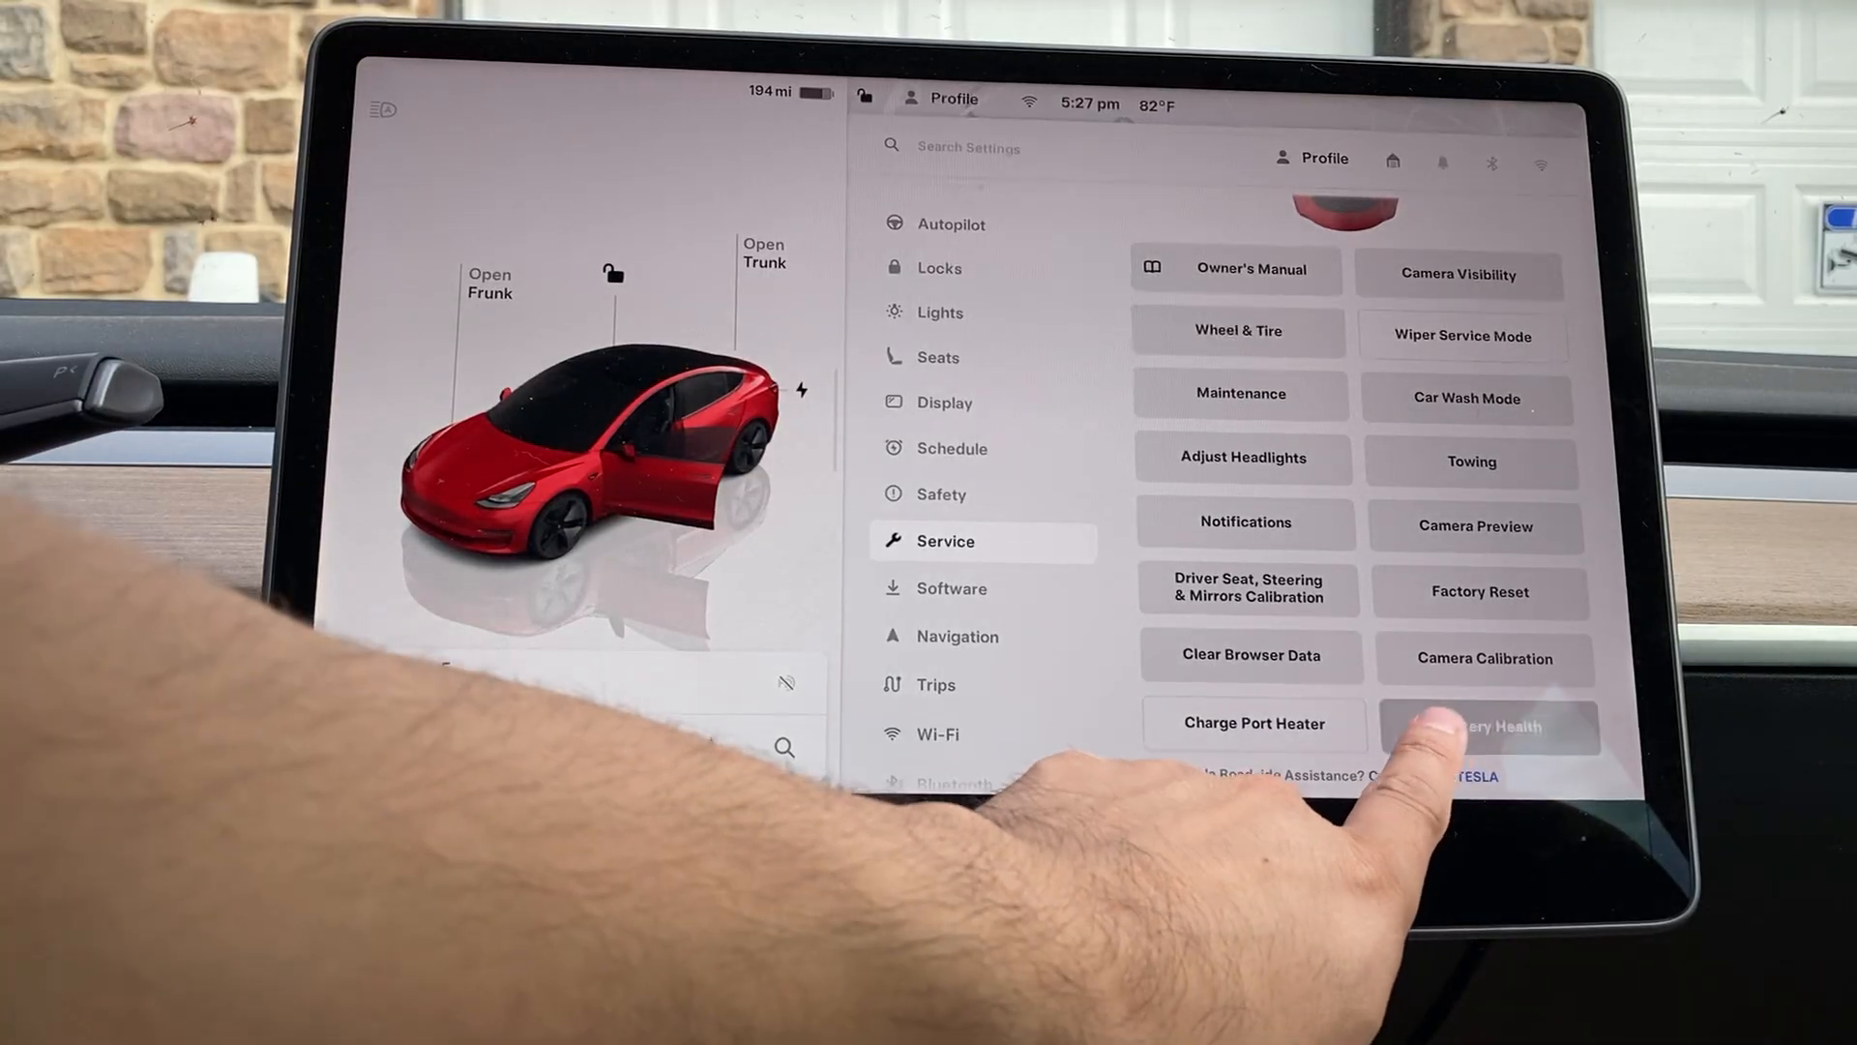
Show the Battery Health window reporting the battery as healthy
left_click(1489, 728)
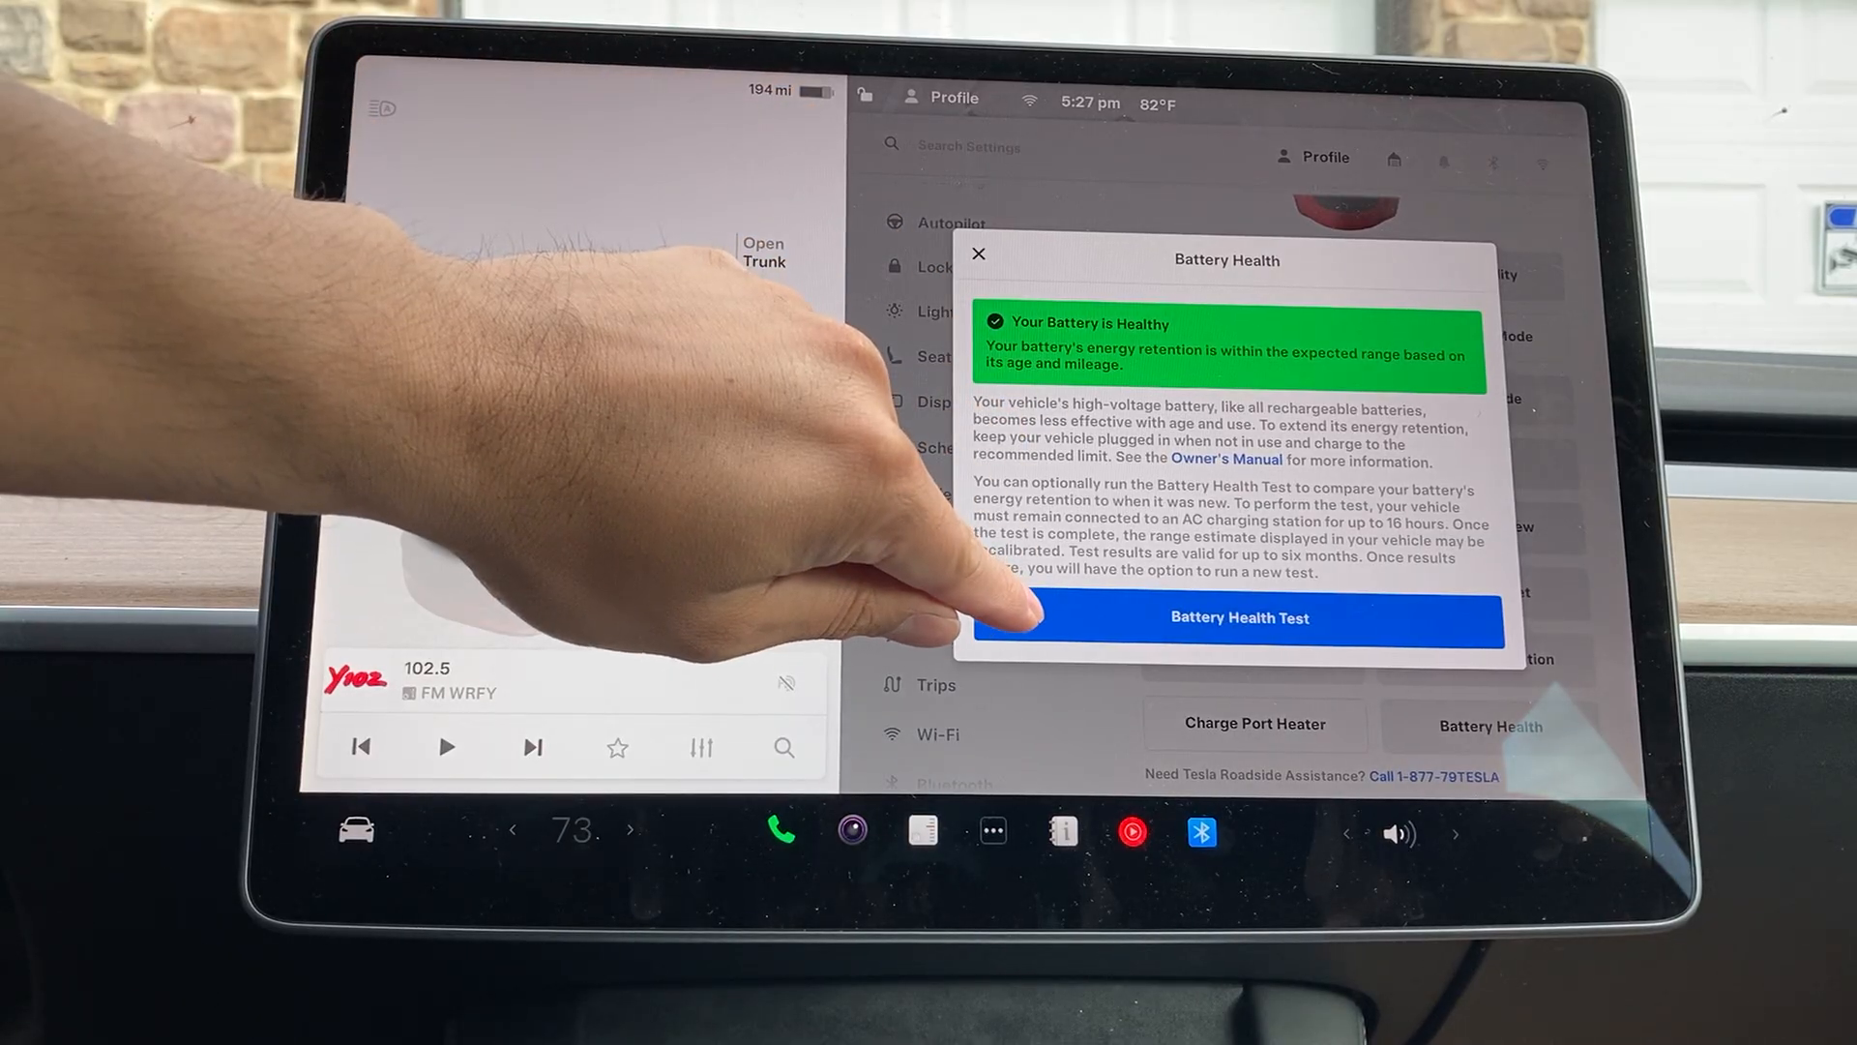
Start the Battery Health Test, showing its orange warning and before-you-begin checklist
left_click(1238, 617)
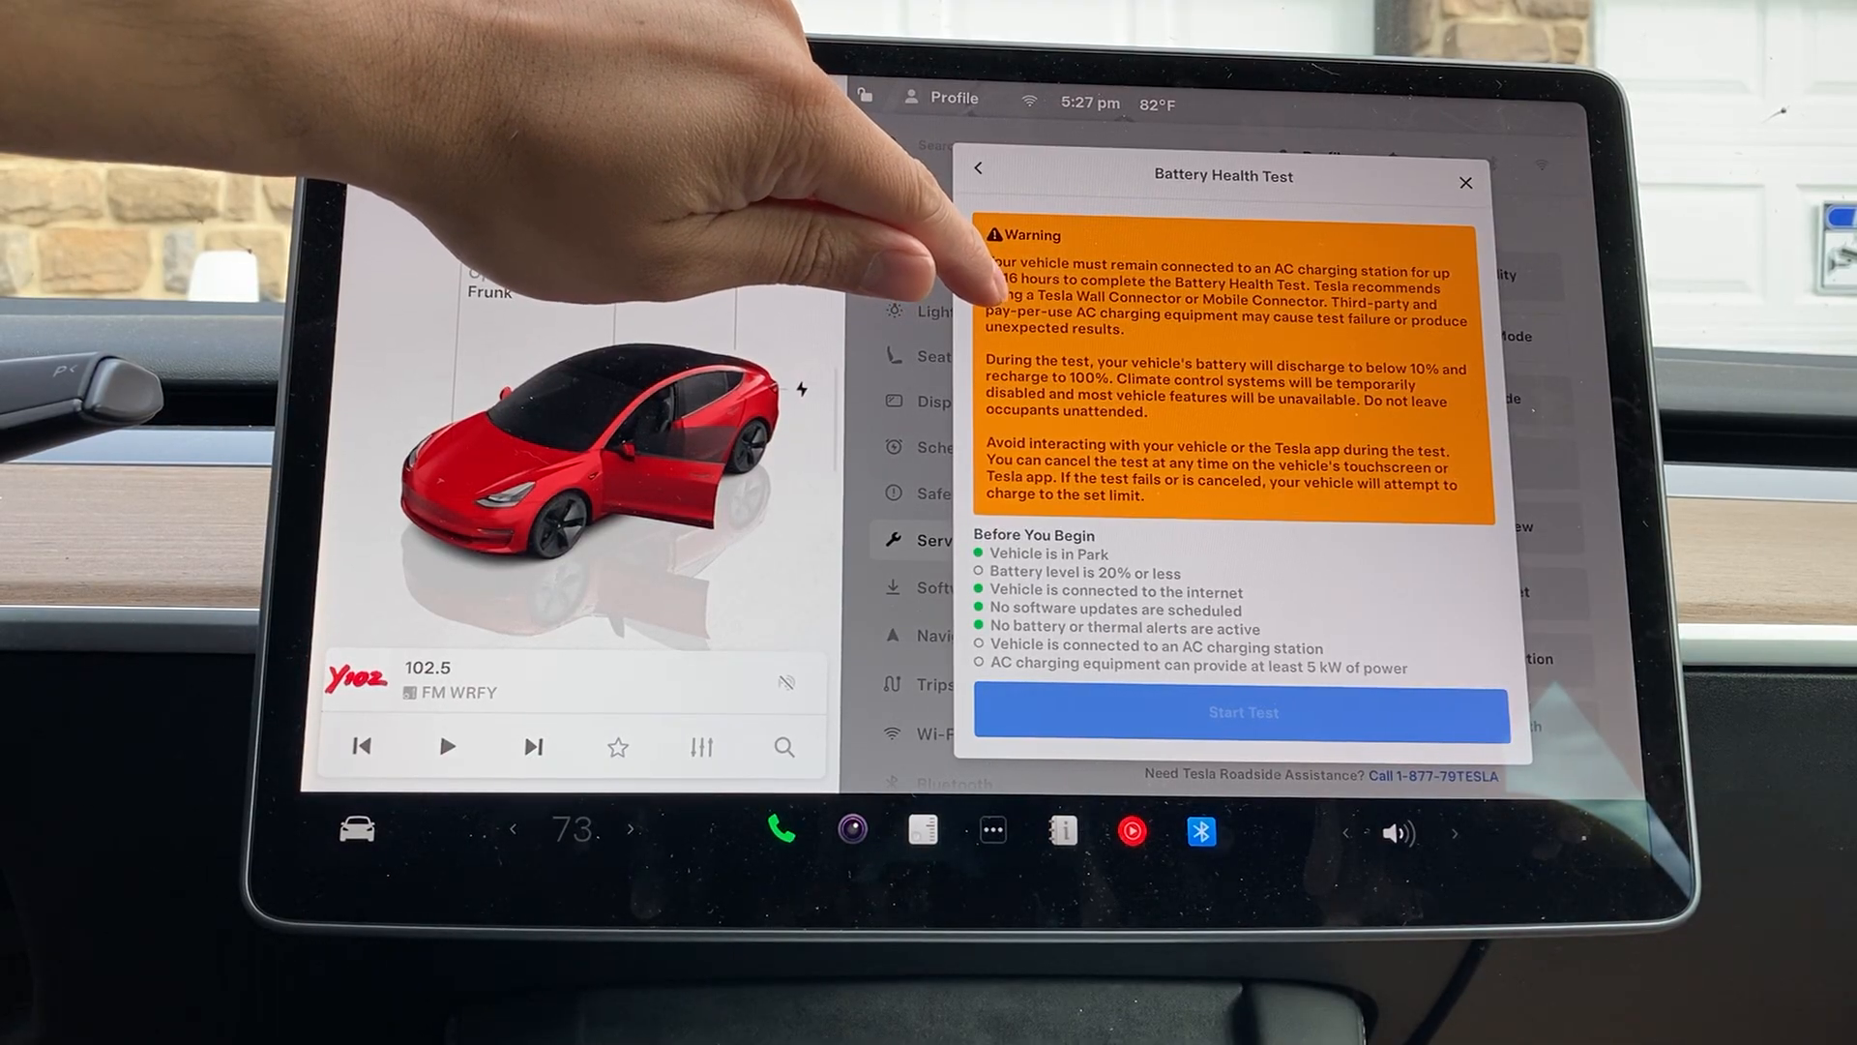
mouse_move(948, 296)
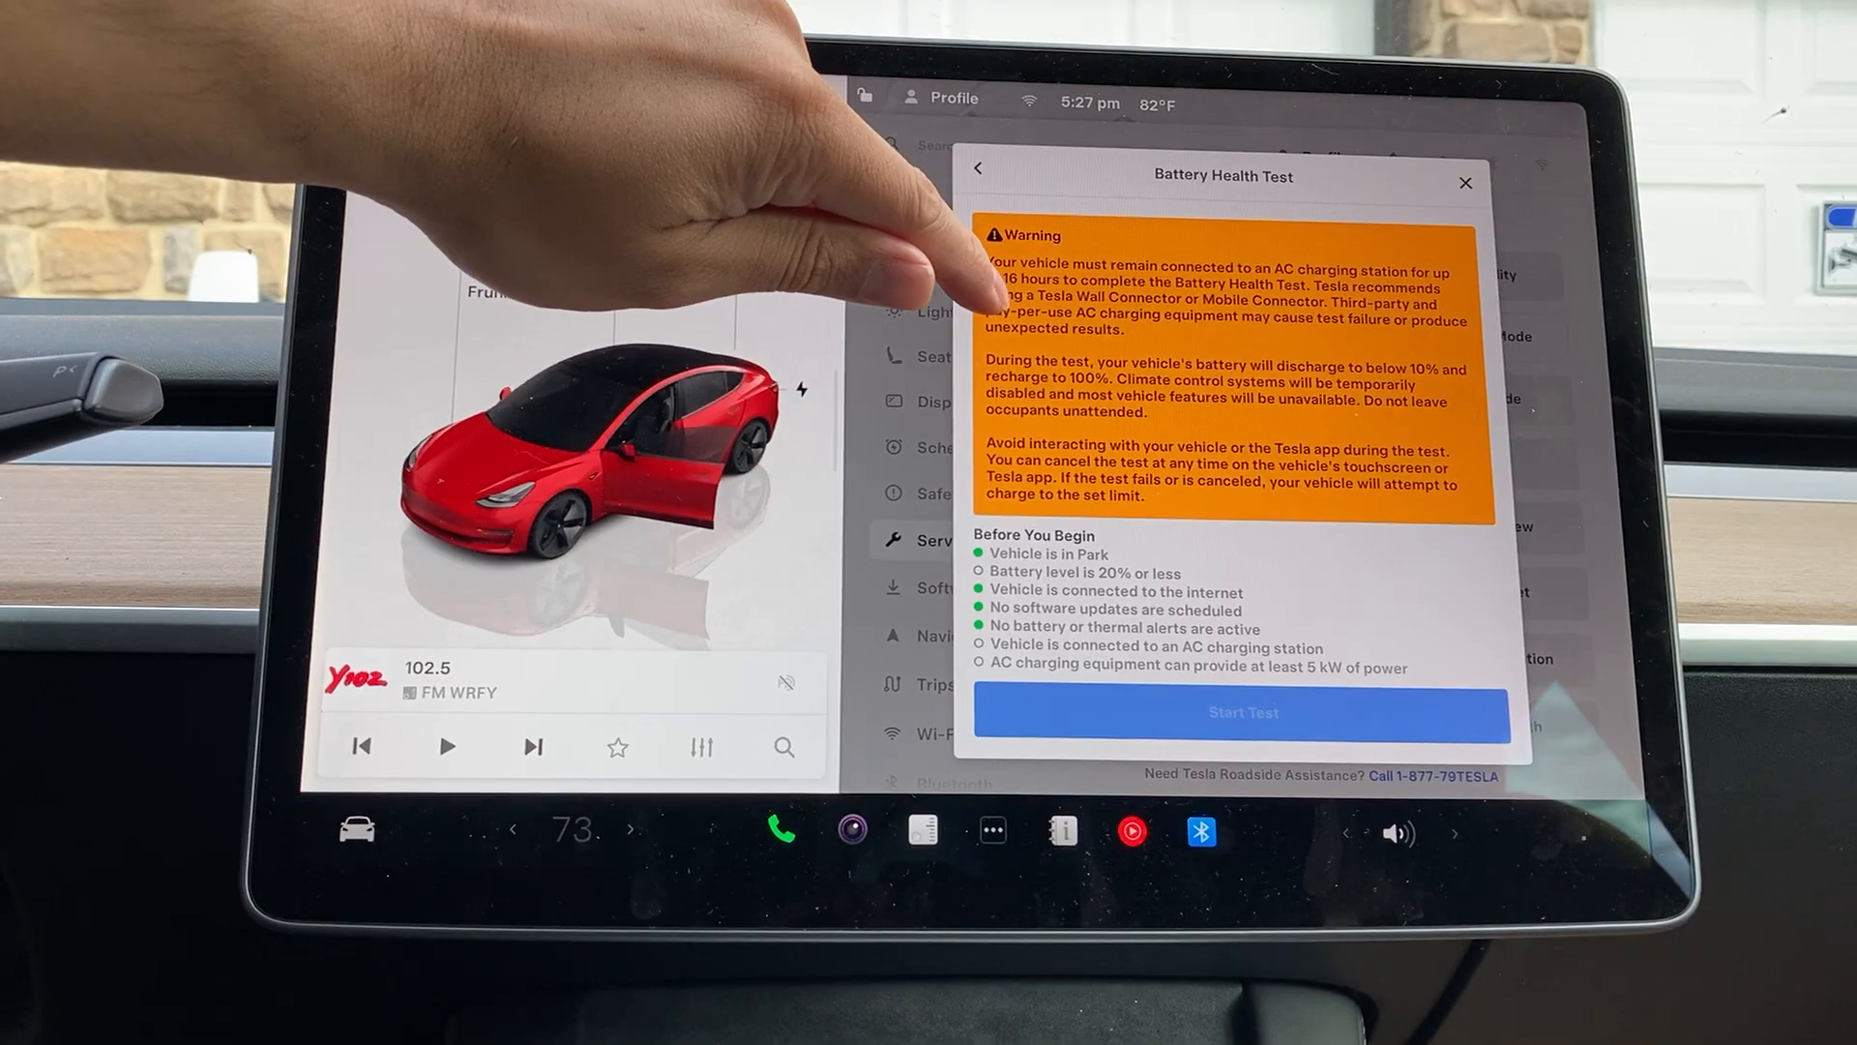
mouse_move(971, 296)
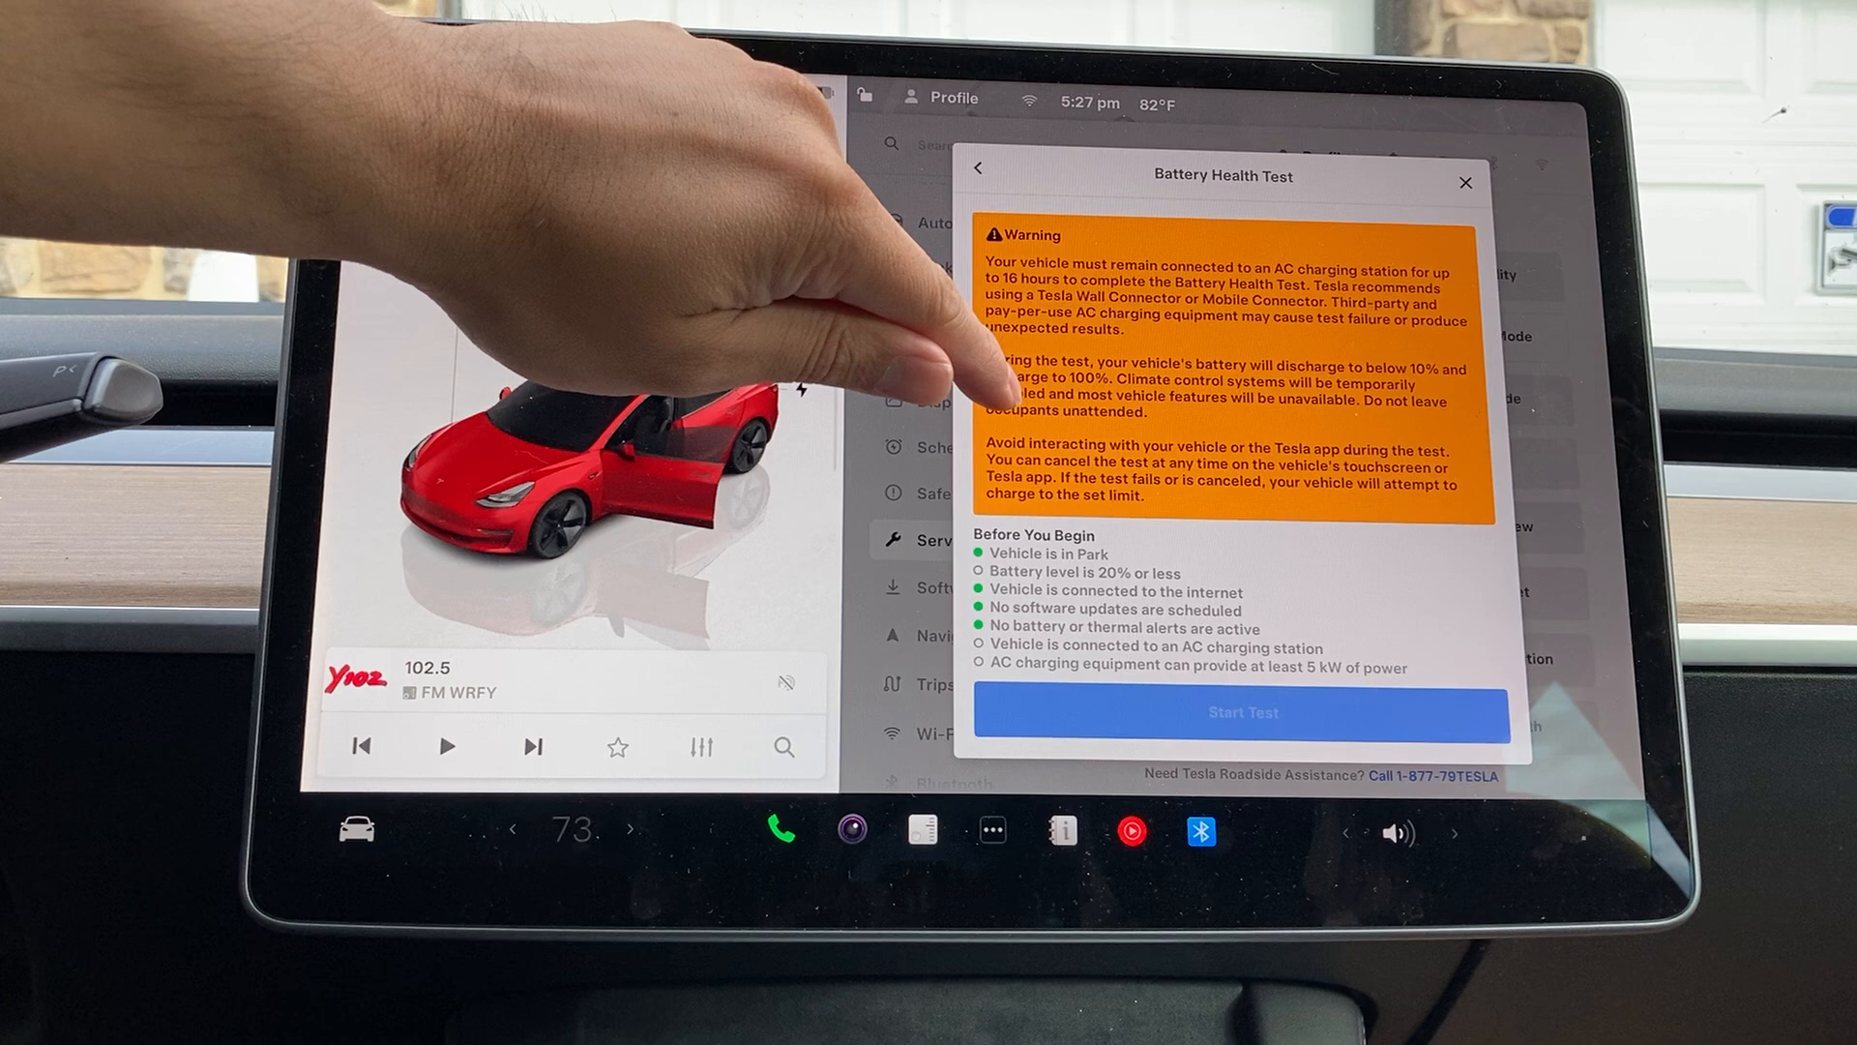
mouse_move(948, 391)
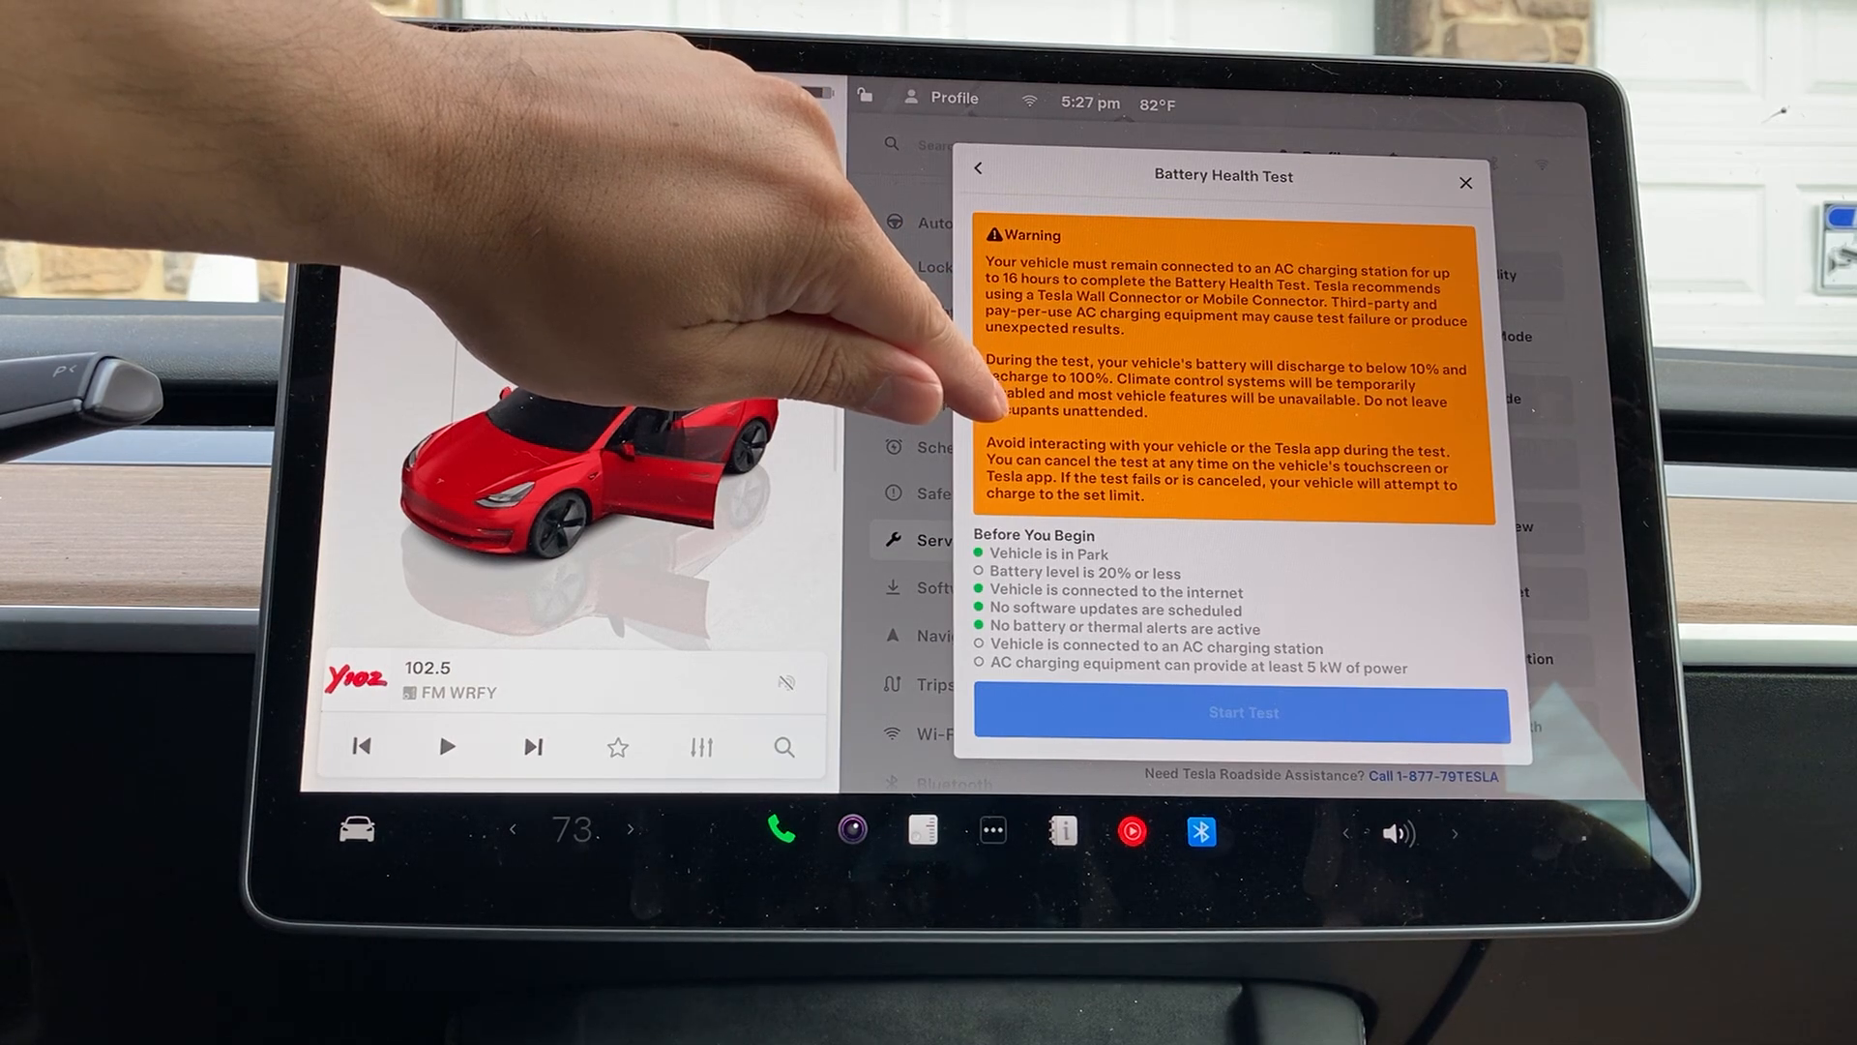